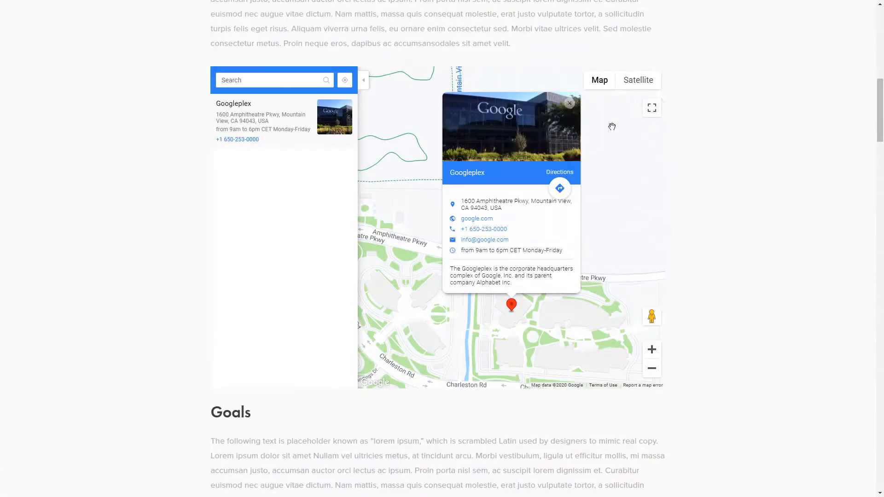
Step: Go from the Elfsight Widgets catalogue to the Google Maps widget product page
left_click(569, 103)
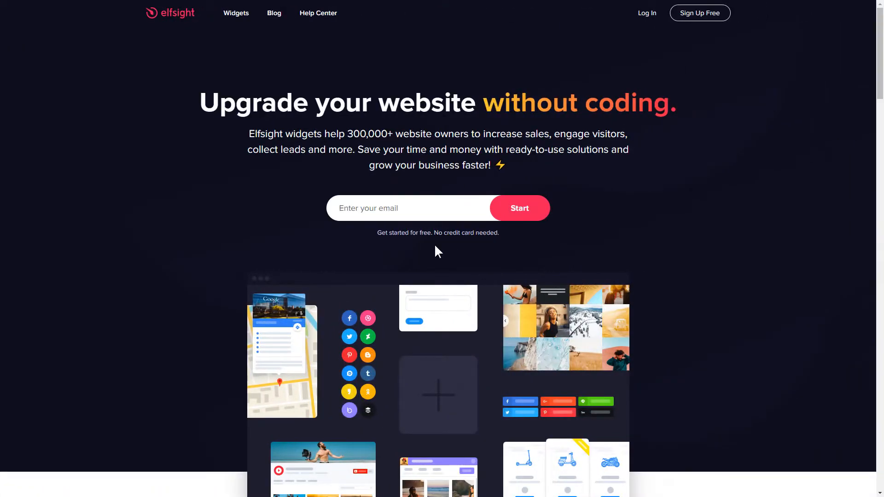
left_click(236, 13)
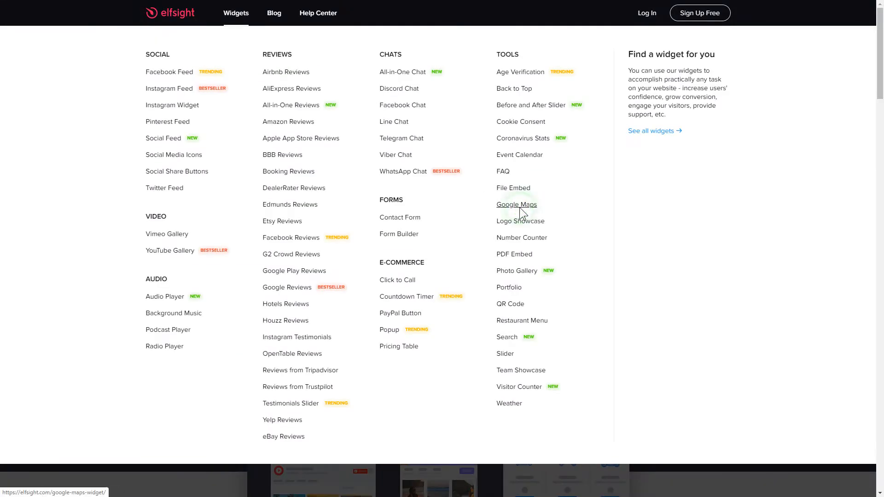
left_click(516, 203)
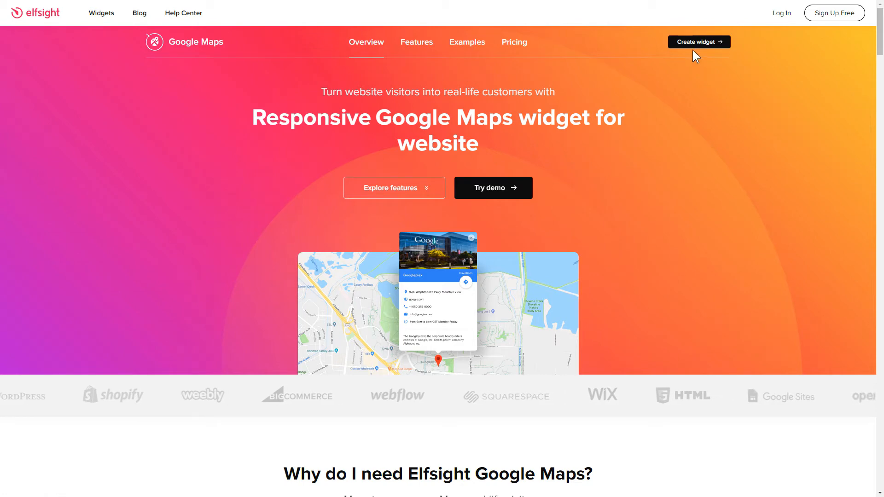
Step: Create a Google Maps widget and browse its Map, Panel and Style settings before returning to Content
left_click(698, 42)
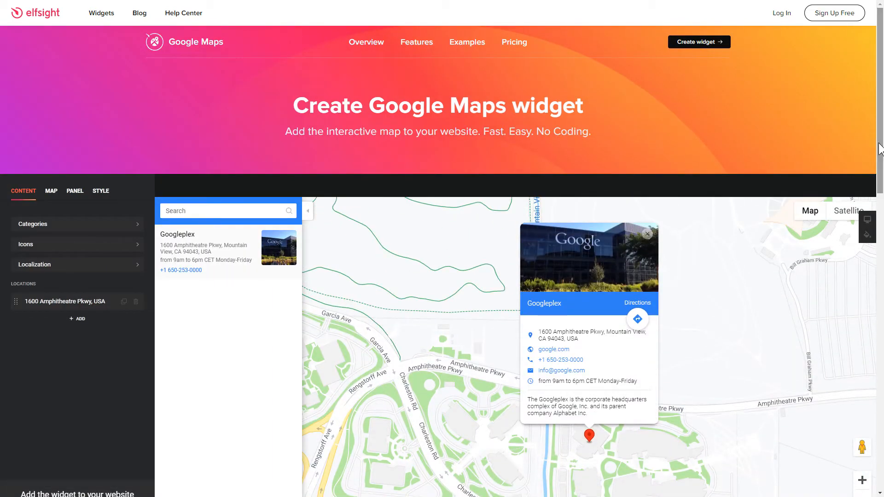
scroll("down", 3)
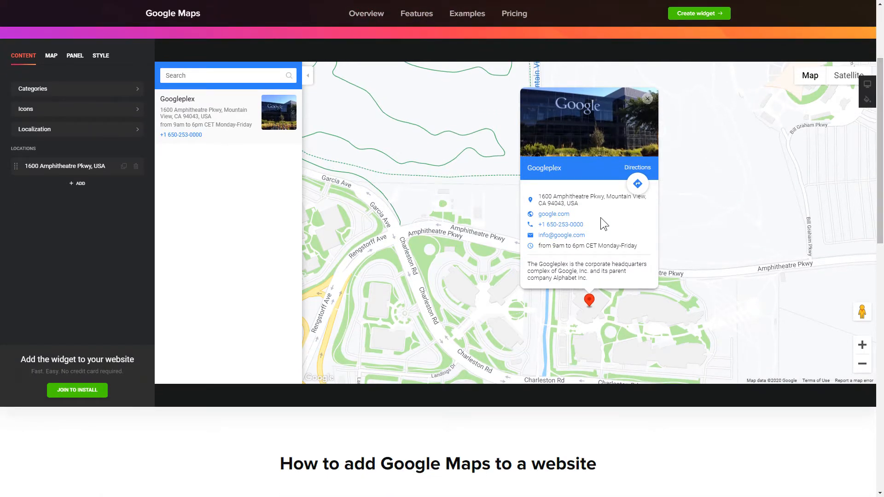
left_click(35, 129)
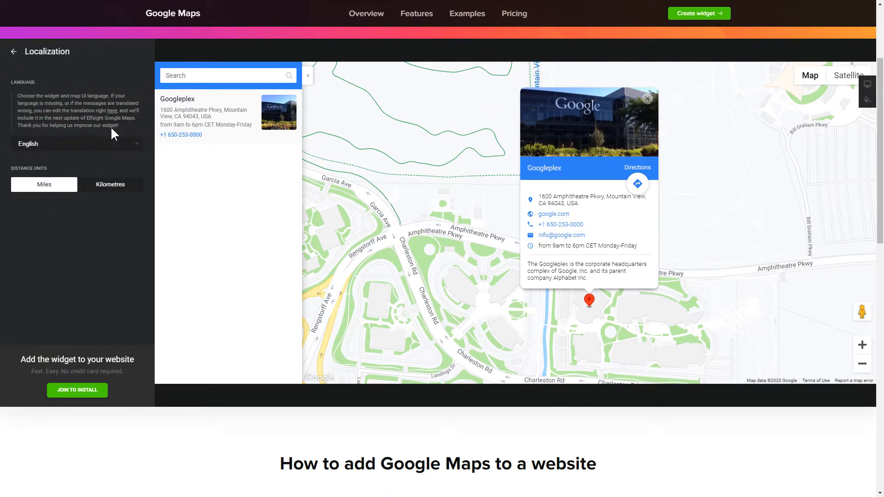
left_click(13, 51)
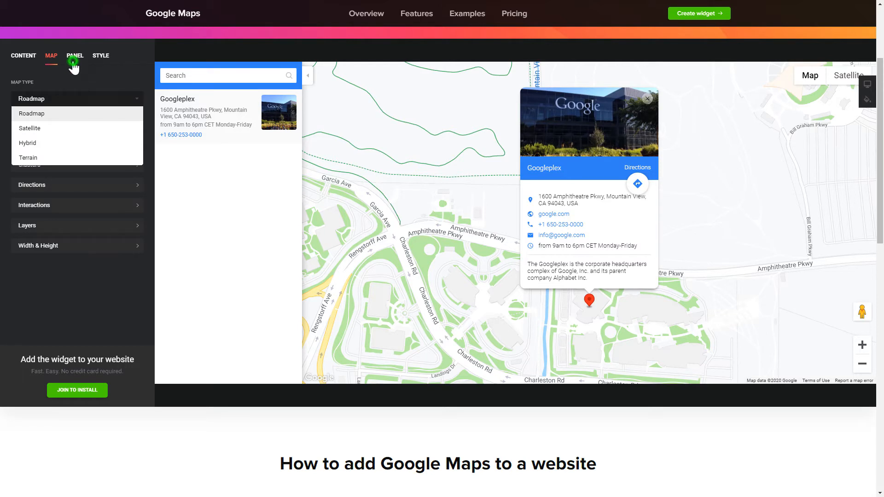
left_click(74, 56)
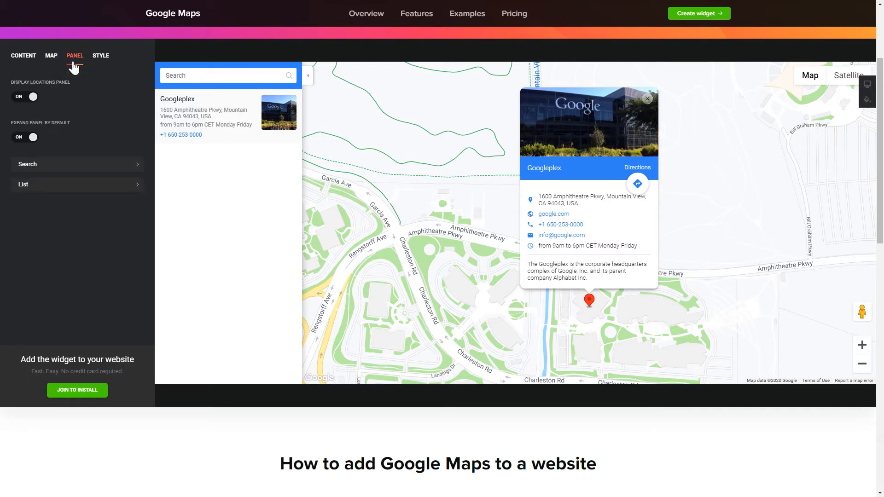
left_click(100, 55)
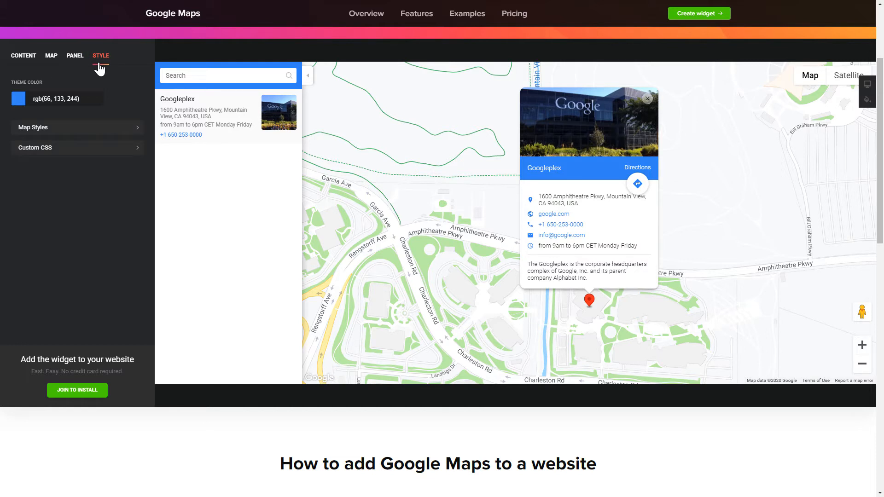
left_click(23, 56)
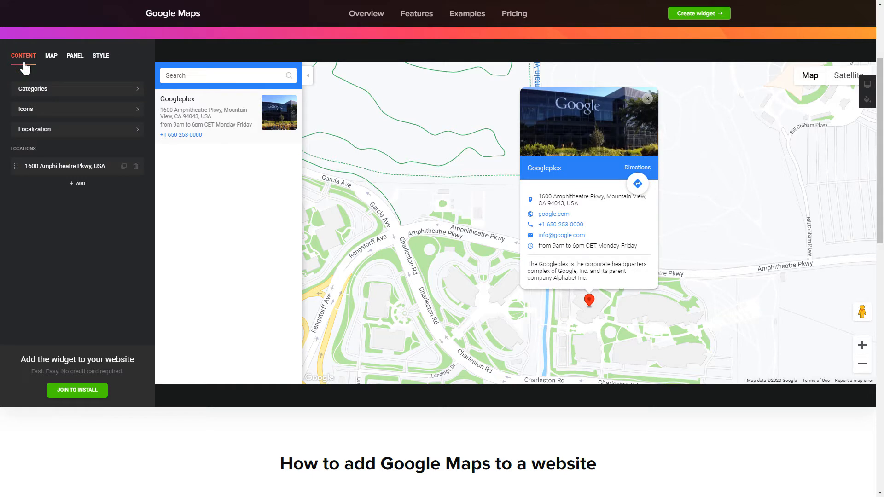
mouse_move(77, 390)
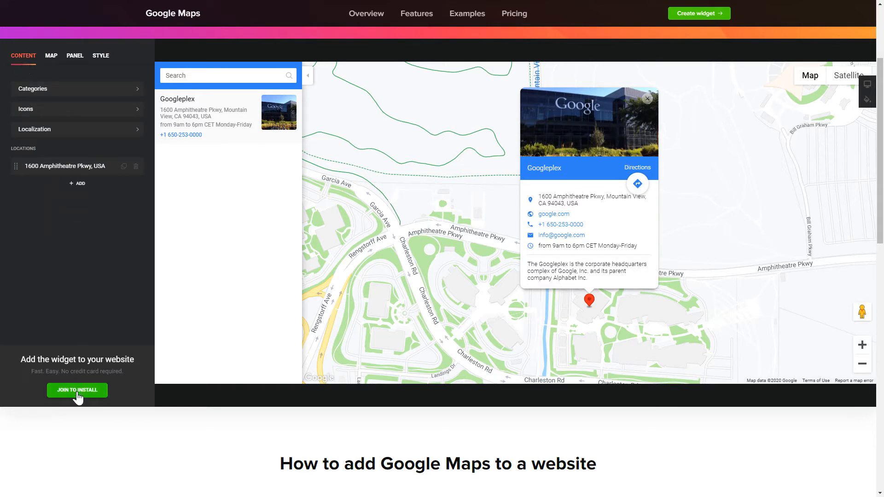
left_click(78, 390)
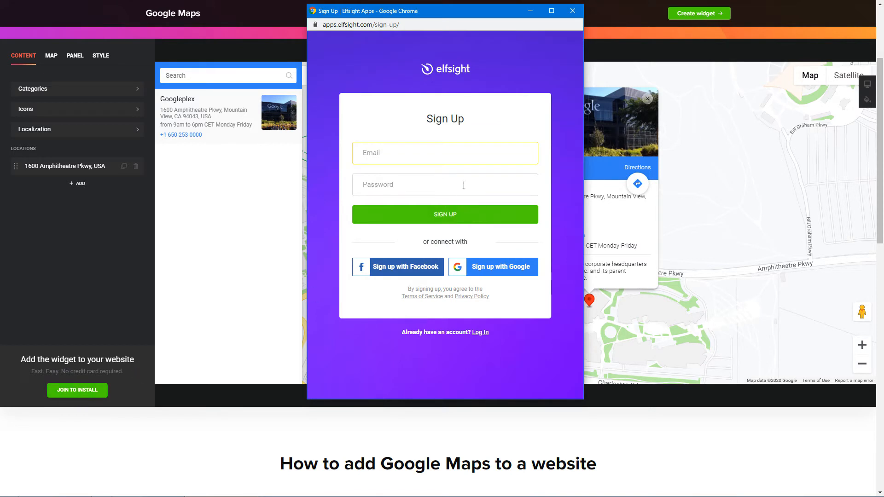
type("example@elfsight.com")
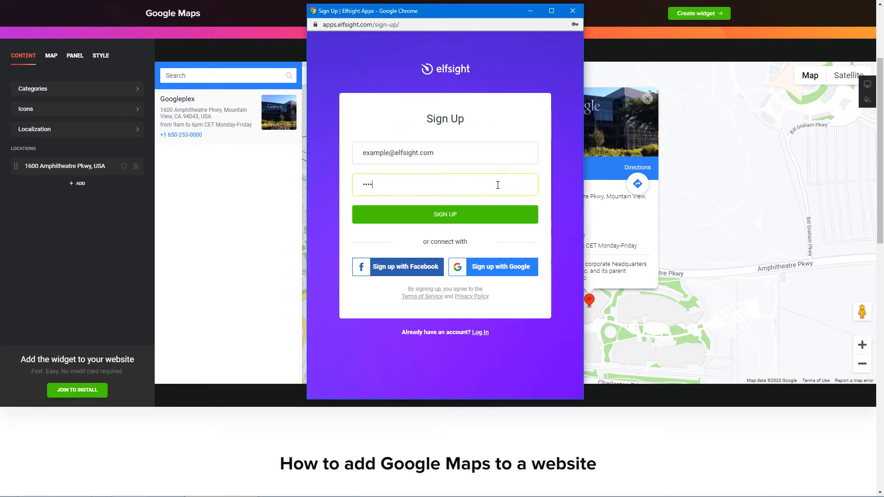
left_click(445, 214)
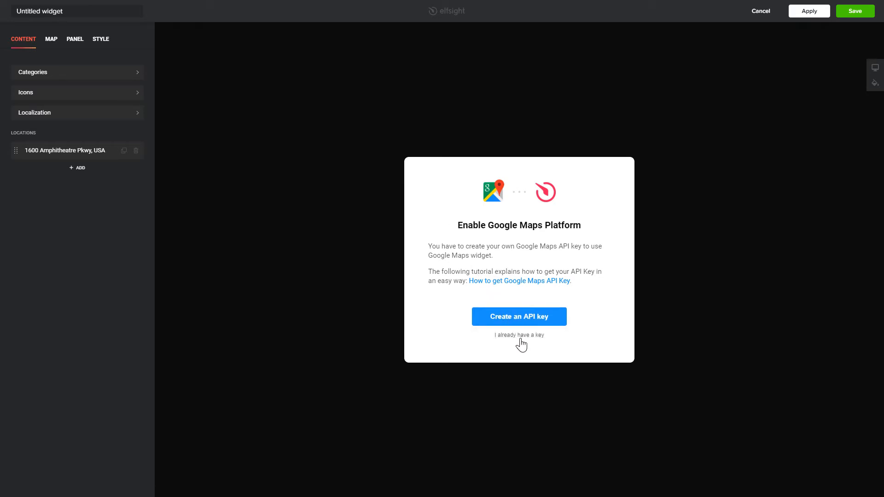
Step: Paste an existing Google Maps API key, save the key, and save the widget
left_click(518, 335)
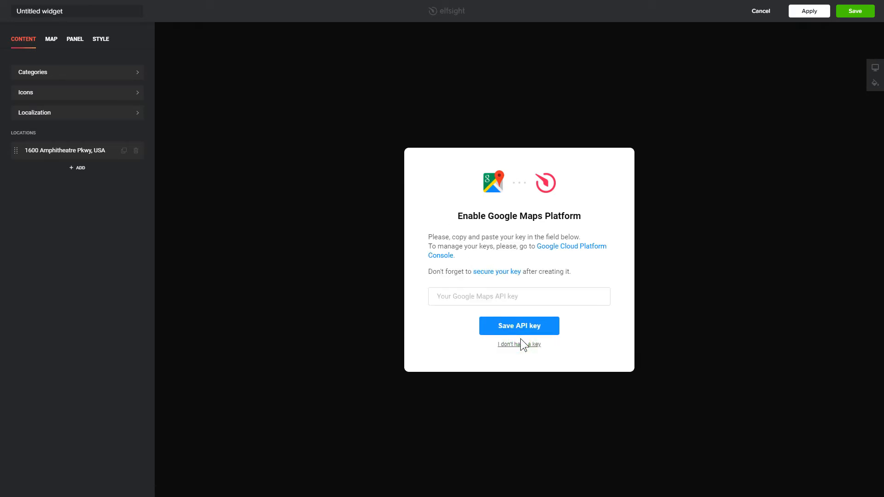
right_click(529, 301)
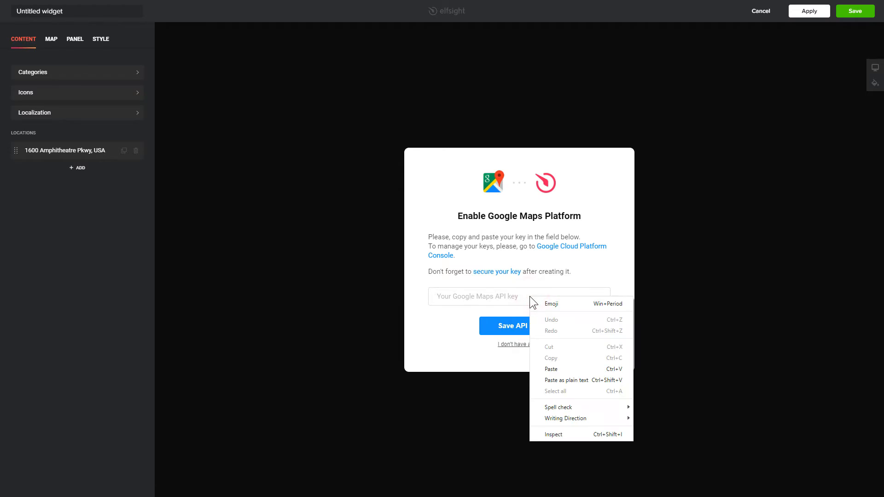
left_click(550, 369)
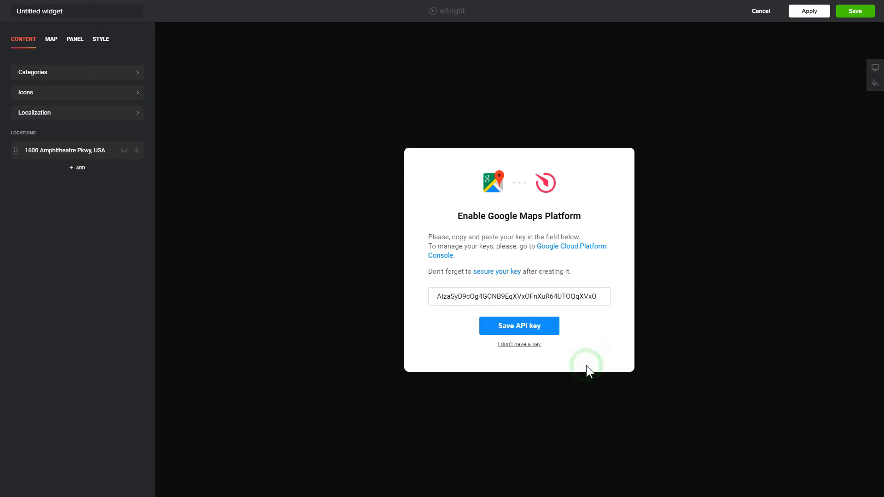
left_click(518, 325)
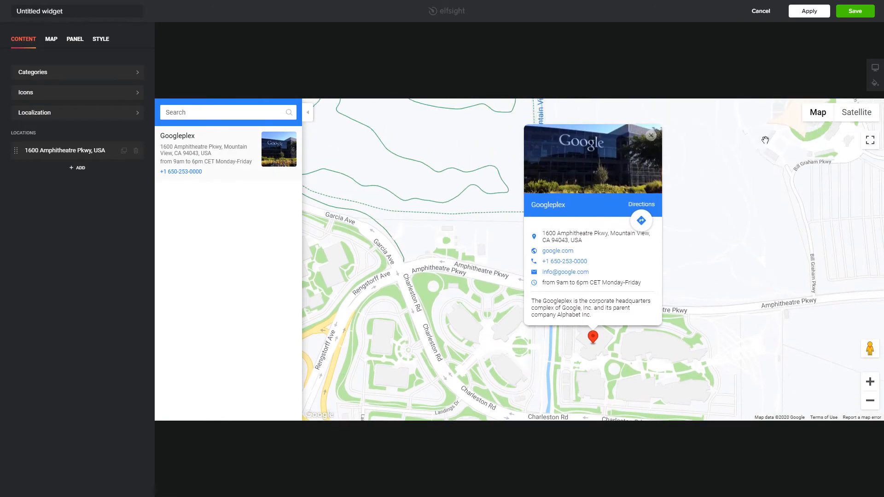
left_click(854, 11)
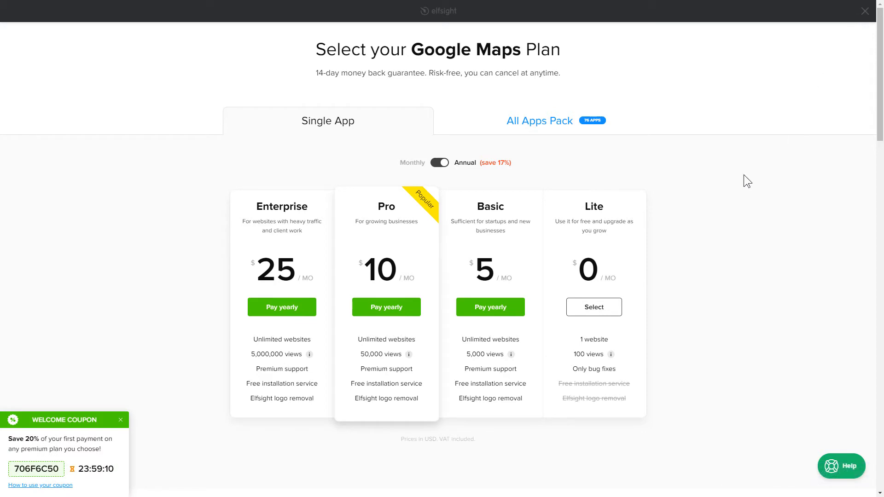
mouse_move(304, 246)
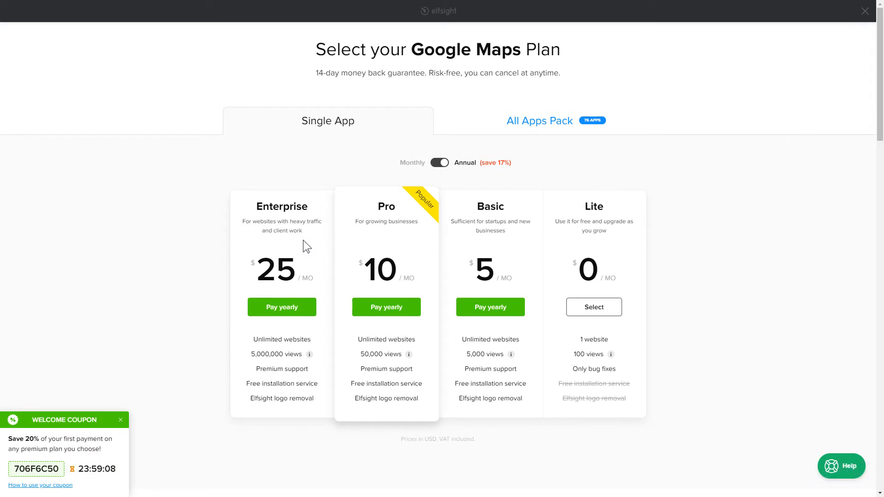
mouse_move(108, 424)
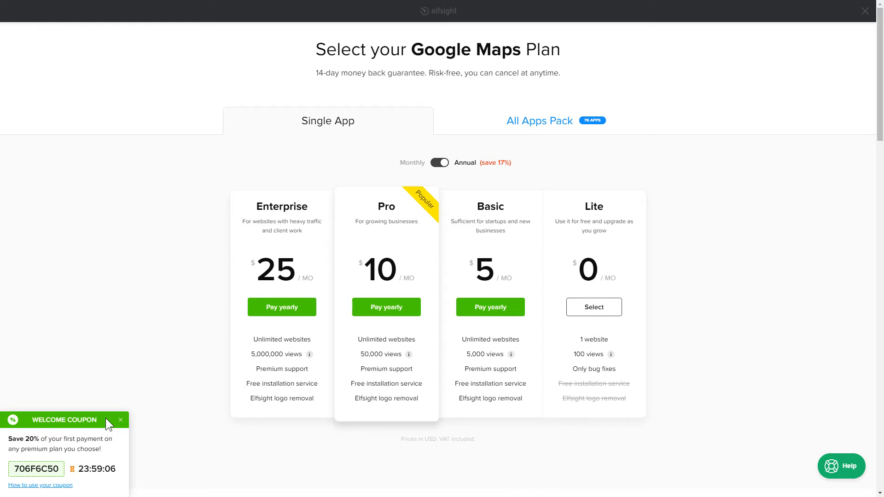
mouse_move(285, 424)
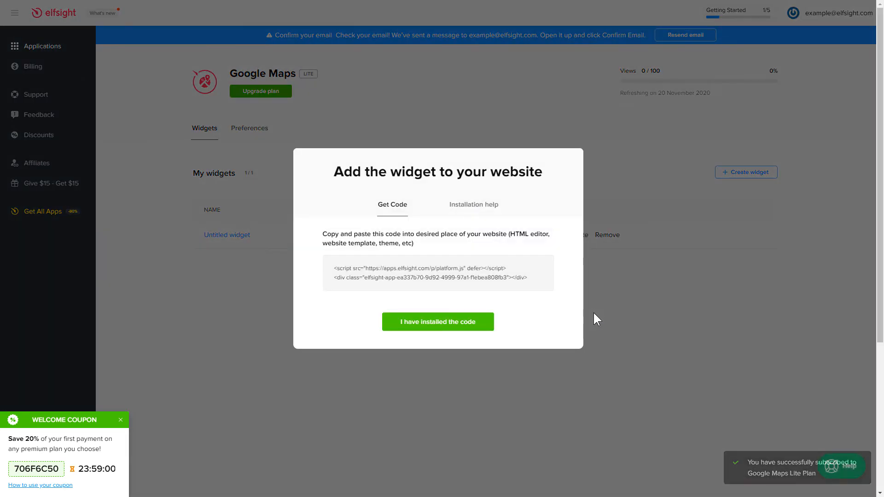
Step: Copy the widget's script and div embed code from the Add the widget dialog
left_click(436, 272)
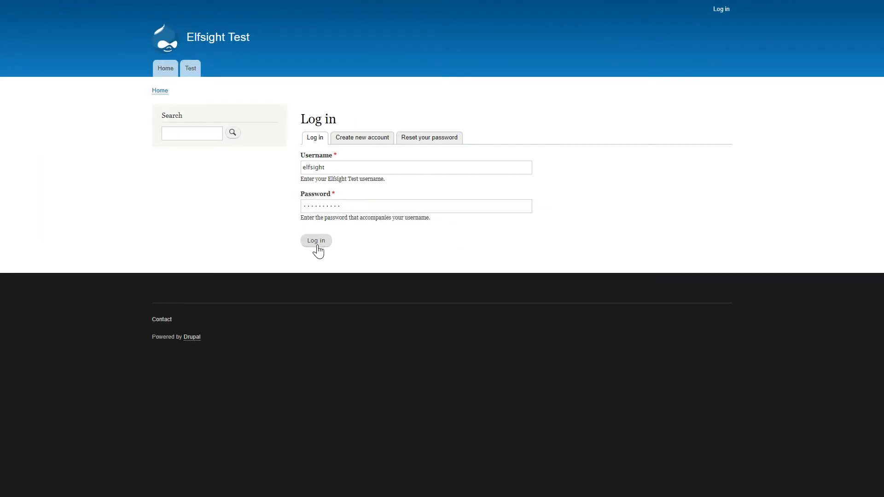
Step: Log in to Drupal and open the Elfsight page from Content for editing
left_click(315, 241)
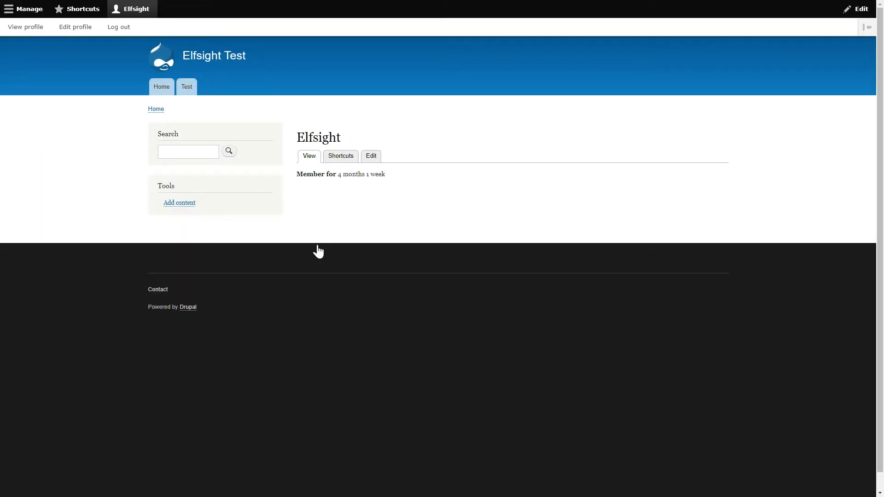
left_click(24, 8)
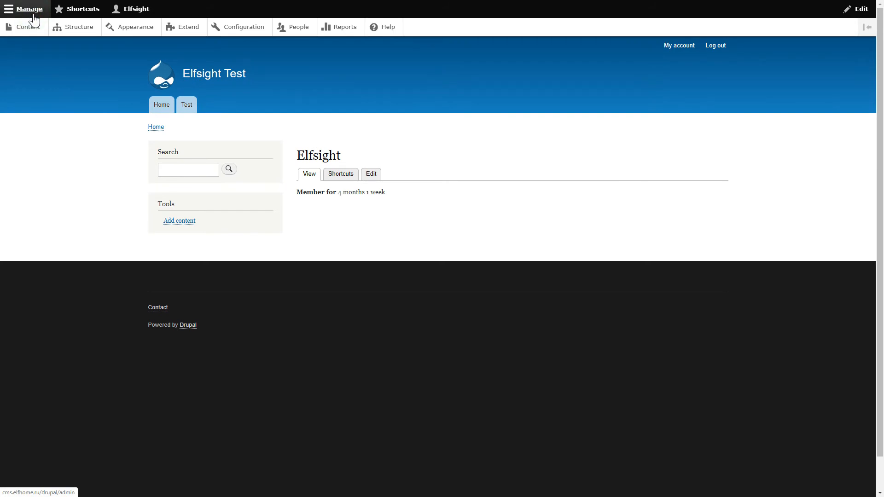
left_click(26, 27)
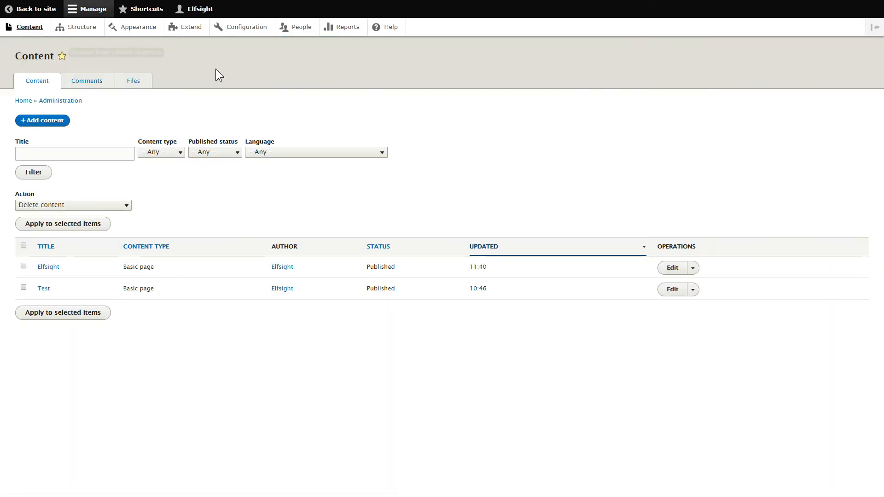
left_click(671, 268)
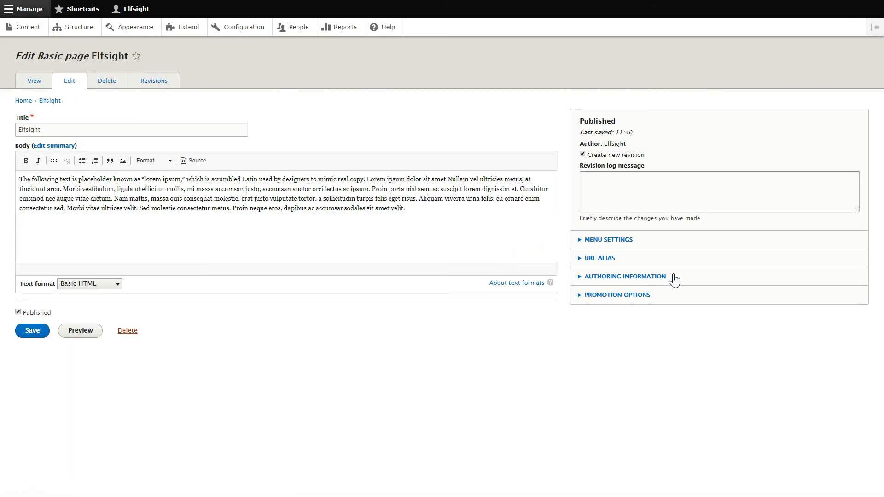
Step: Switch the body to Full HTML, paste the Elfsight embed code into Source, and save
left_click(89, 283)
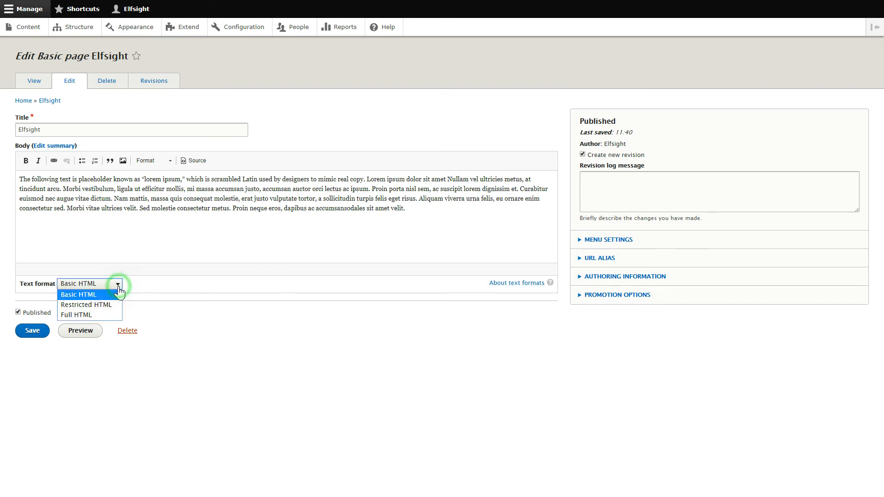
left_click(76, 314)
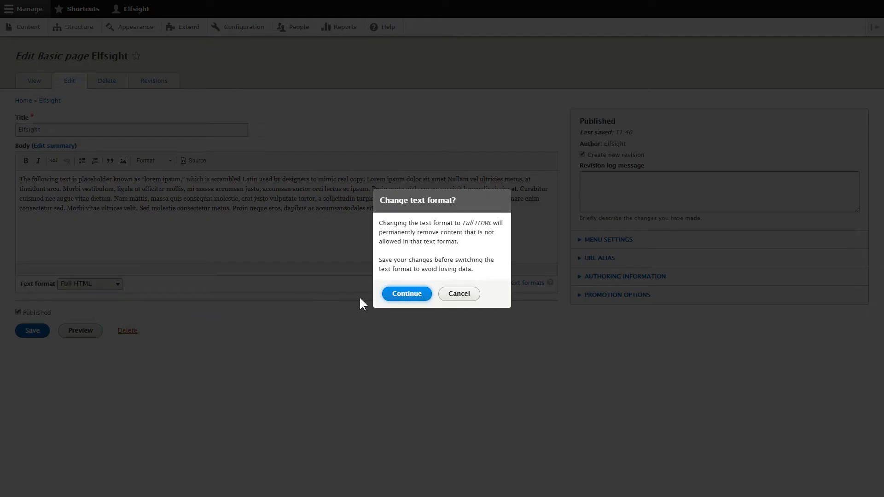
left_click(406, 293)
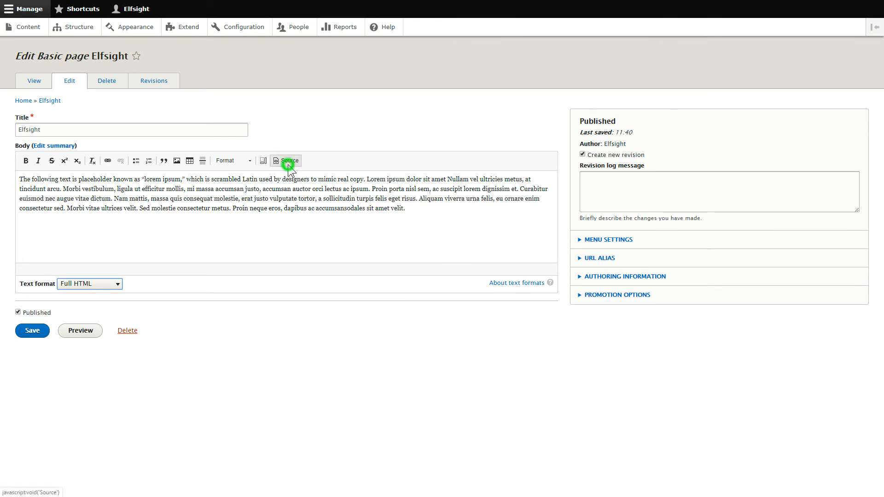
left_click(289, 160)
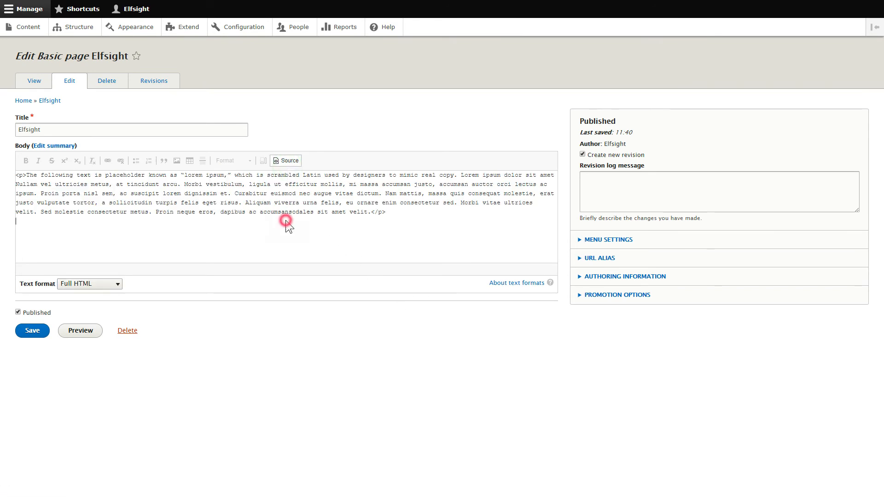
type("<script src=\"https://apps.elfsight.com/p/platform.js\" defer></script>")
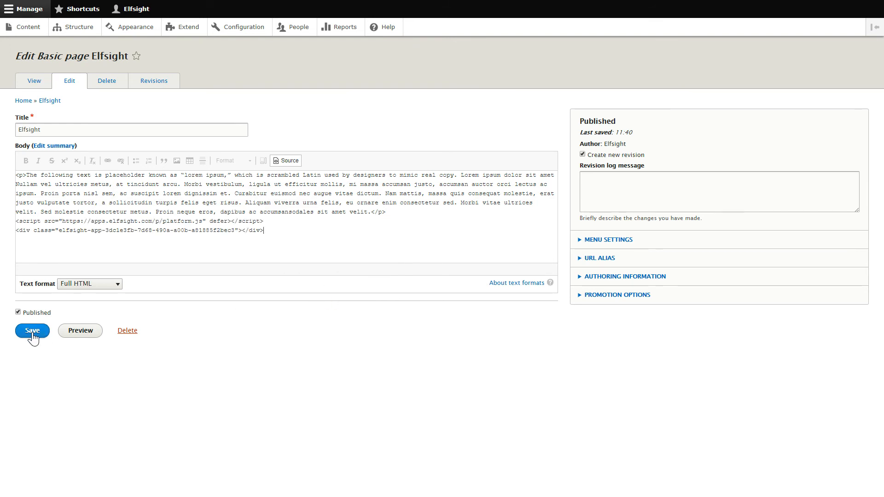
left_click(32, 330)
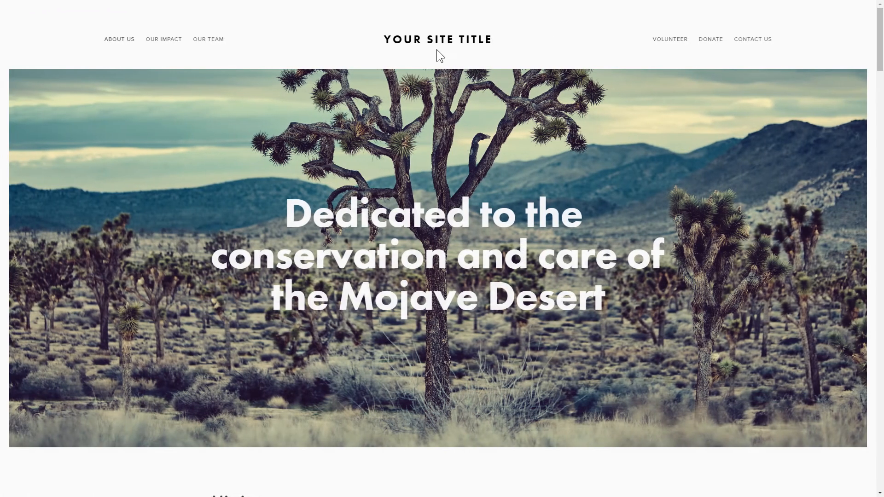
Step: Scroll to the live map, pan it, and open the Googleplex details card
scroll("down", 3)
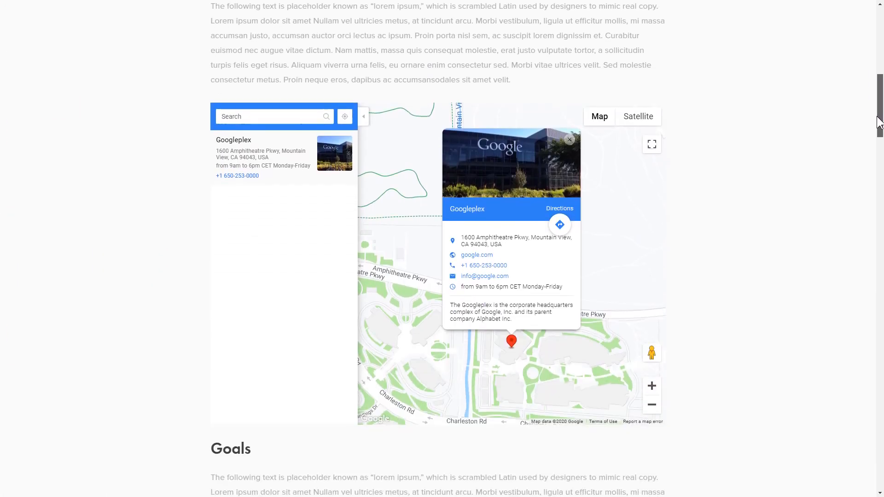
scroll("down", 3)
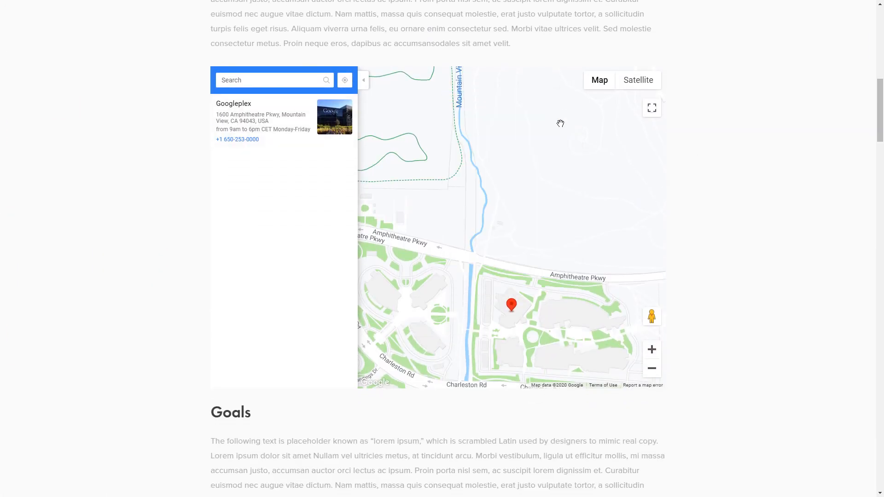
left_click_drag(560, 123, 522, 185)
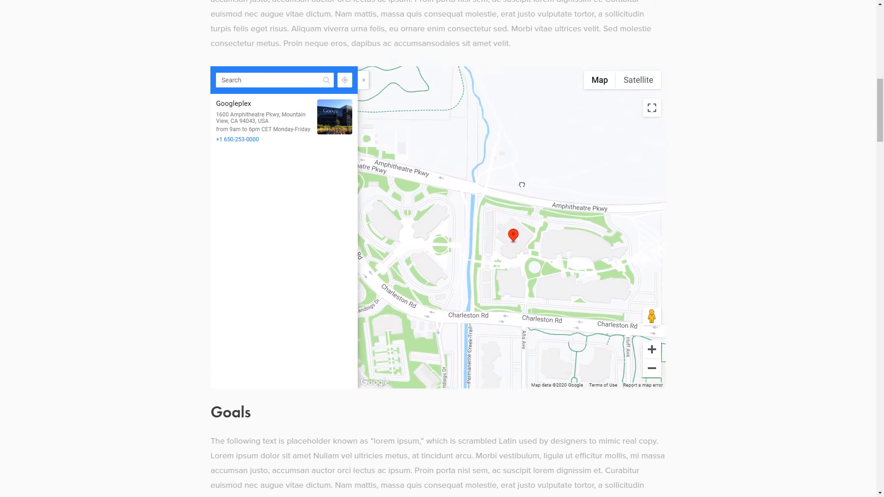
left_click(276, 125)
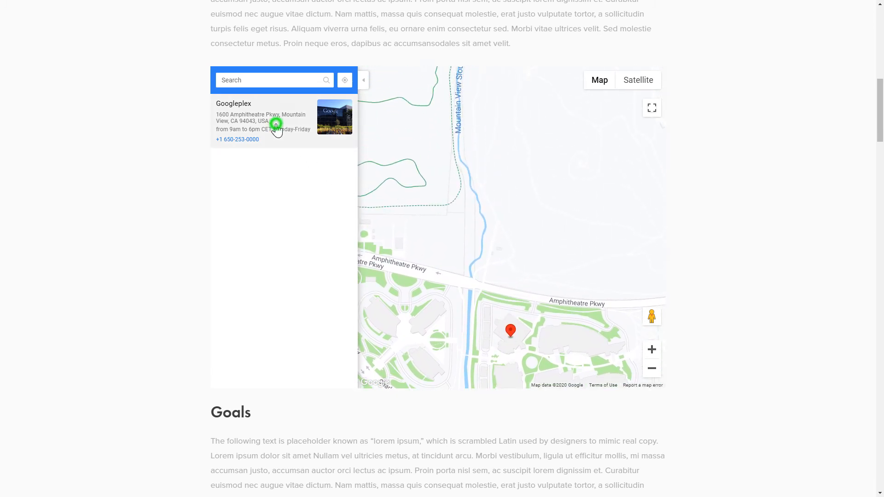
left_click(509, 331)
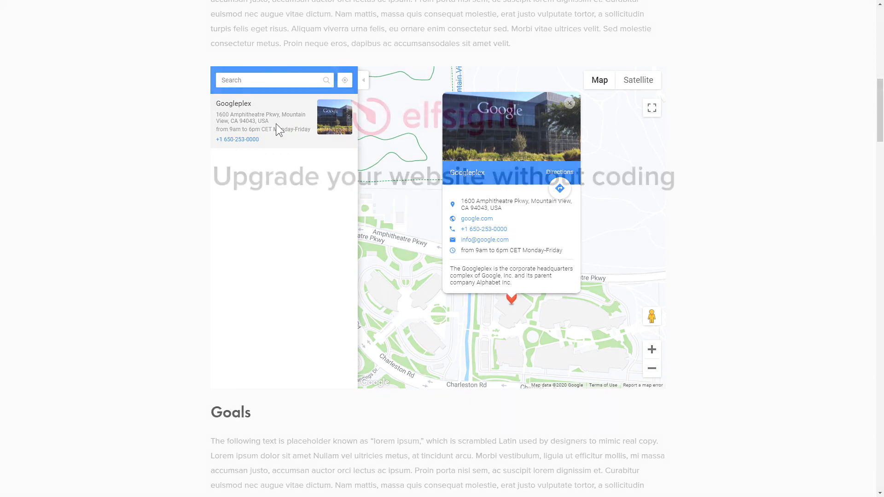